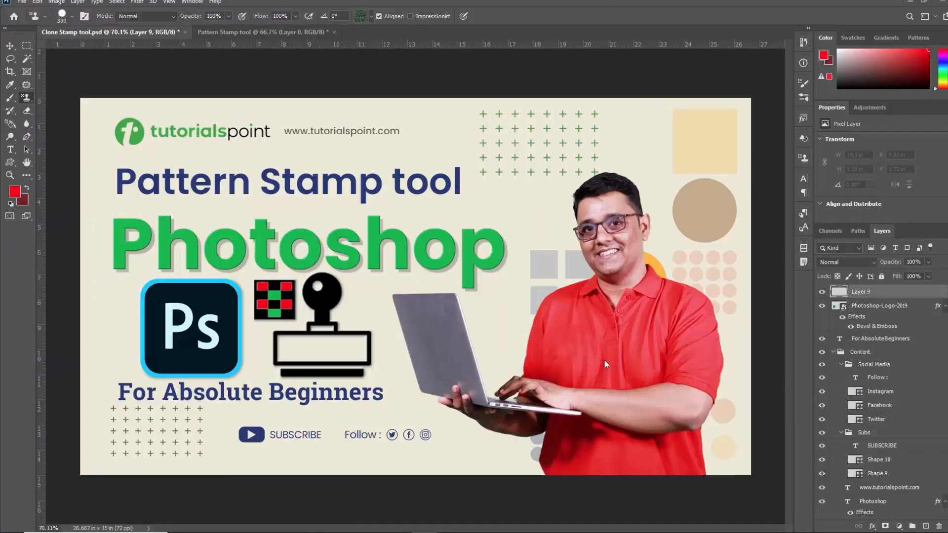
# Make the Pattern Stamp Tool active and bring up its Hard Round 300 px brush tip presets
pyautogui.click(242, 35)
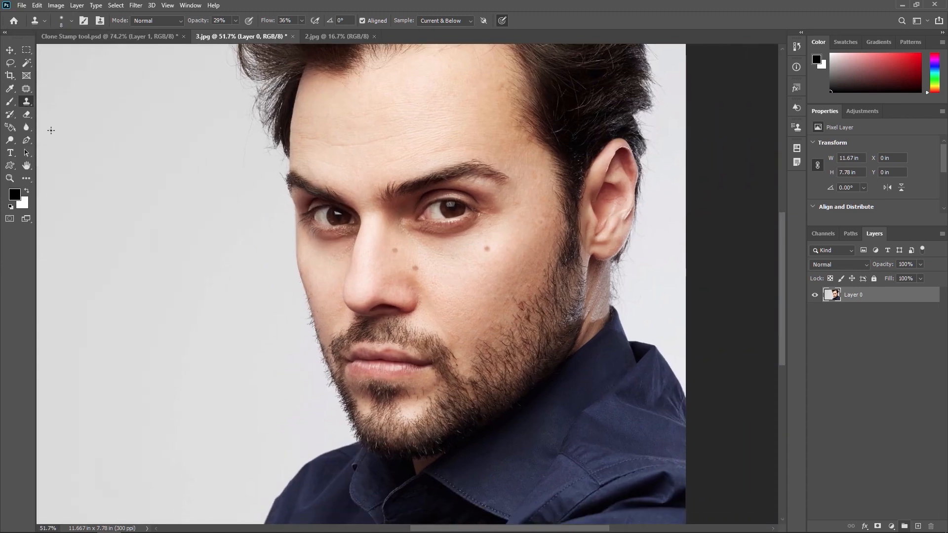
pyautogui.click(336, 37)
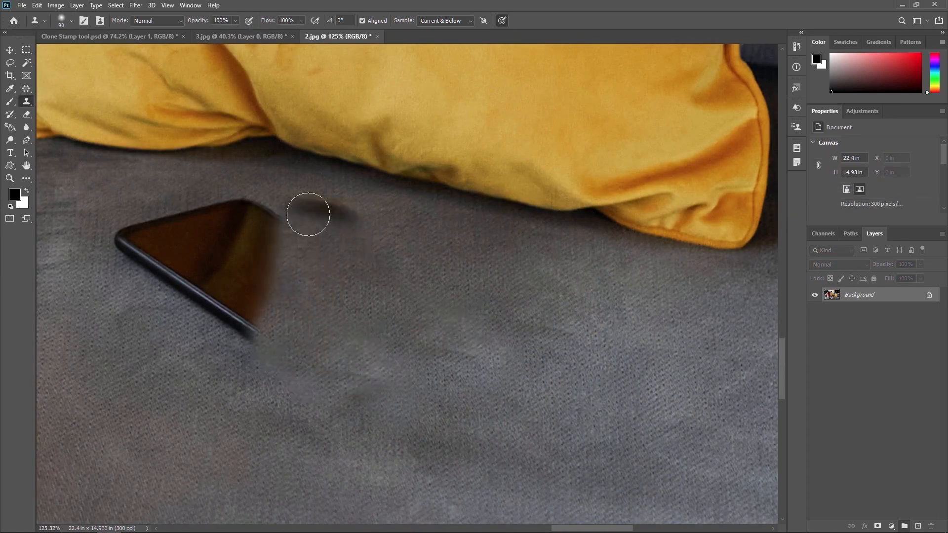
pyautogui.click(248, 32)
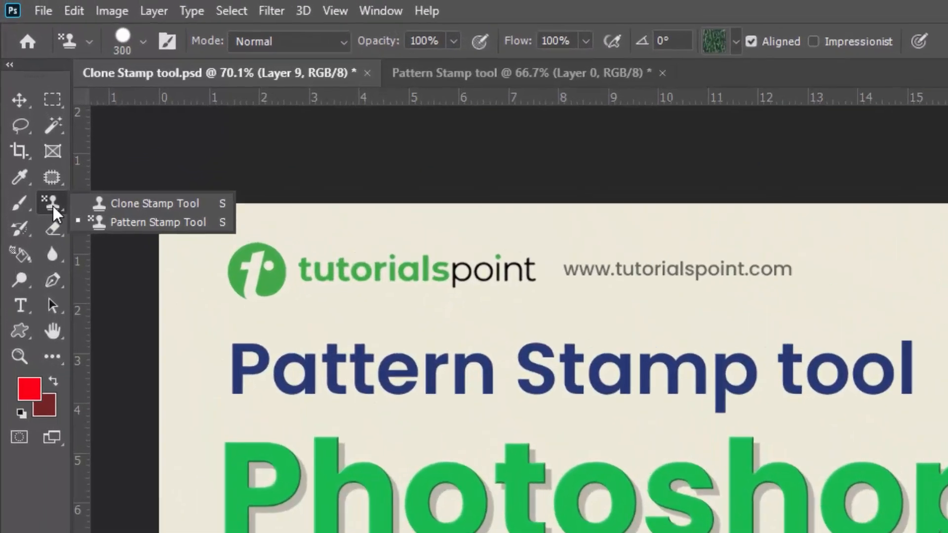
pyautogui.moveTo(157, 222)
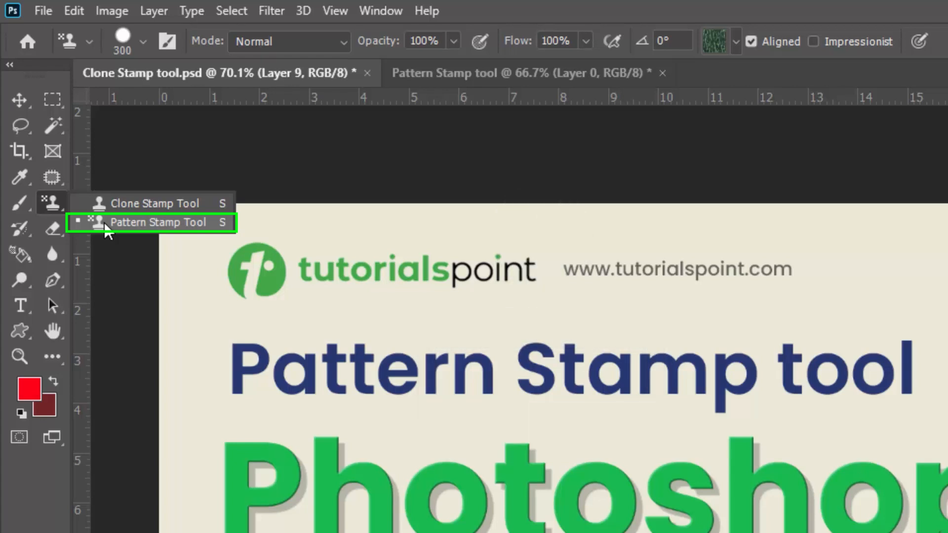
pyautogui.moveTo(115, 231)
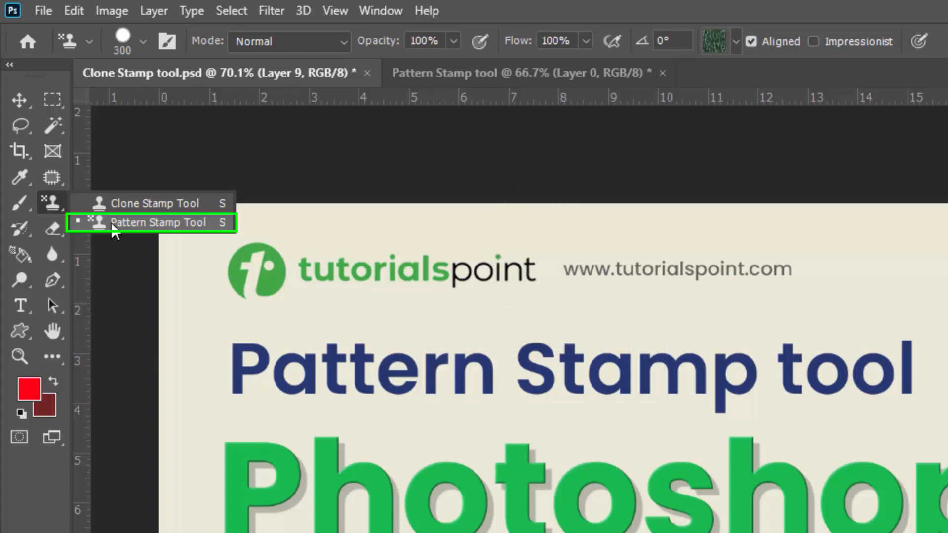
pyautogui.click(158, 222)
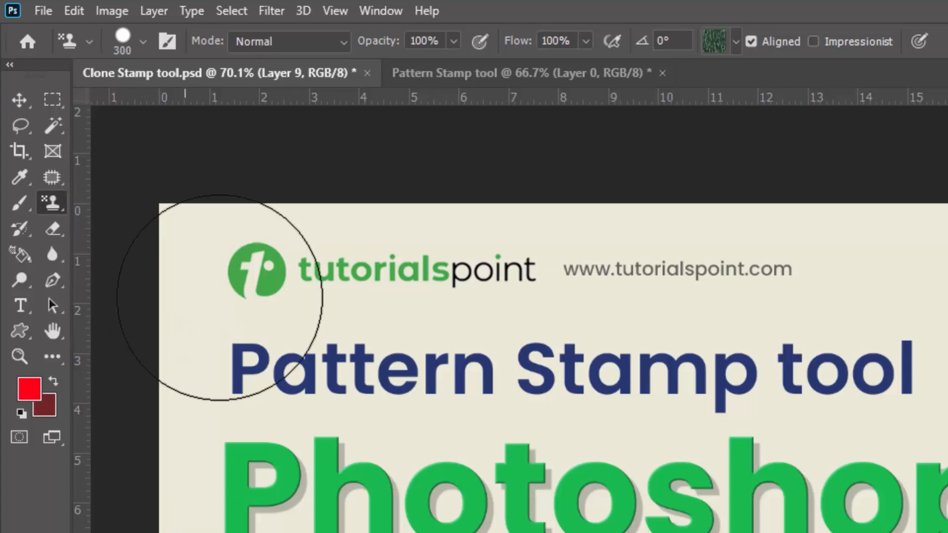
pyautogui.moveTo(372, 368)
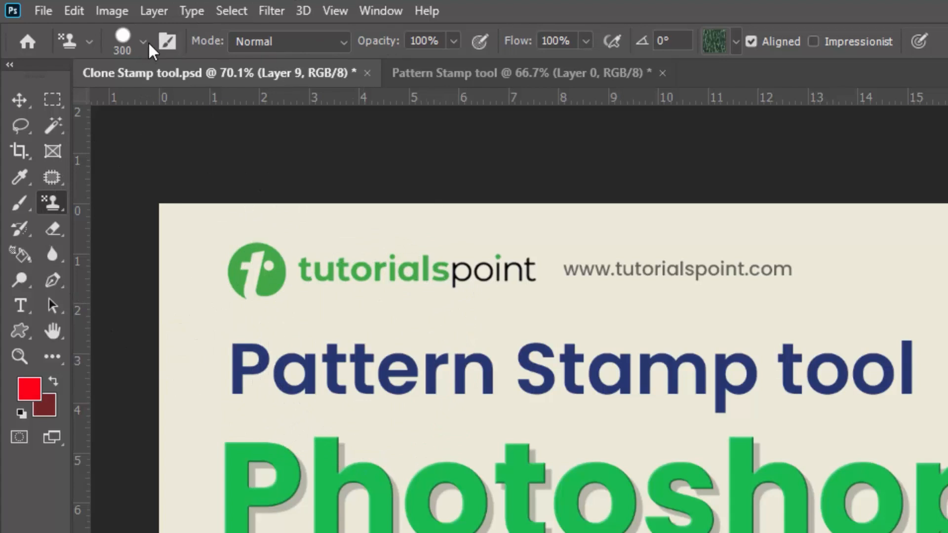
pyautogui.click(144, 42)
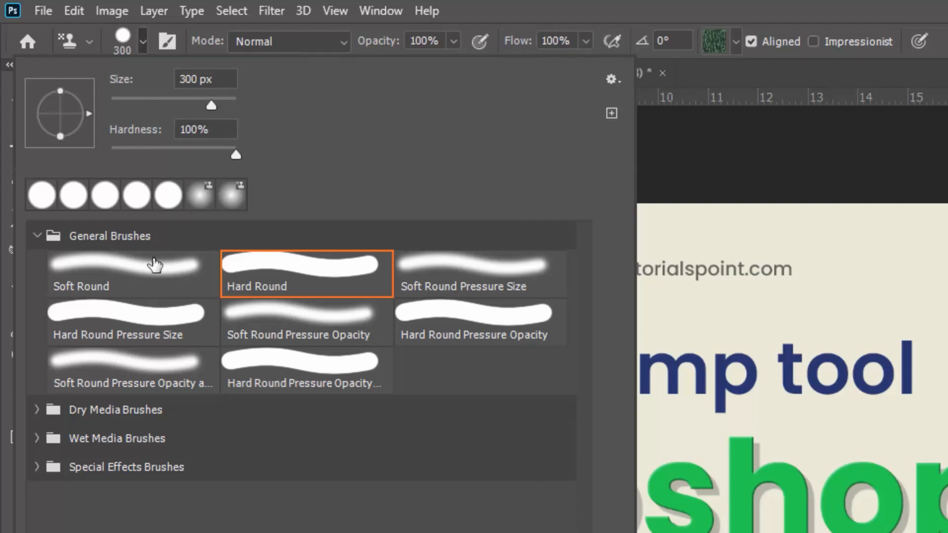
pyautogui.moveTo(319, 313)
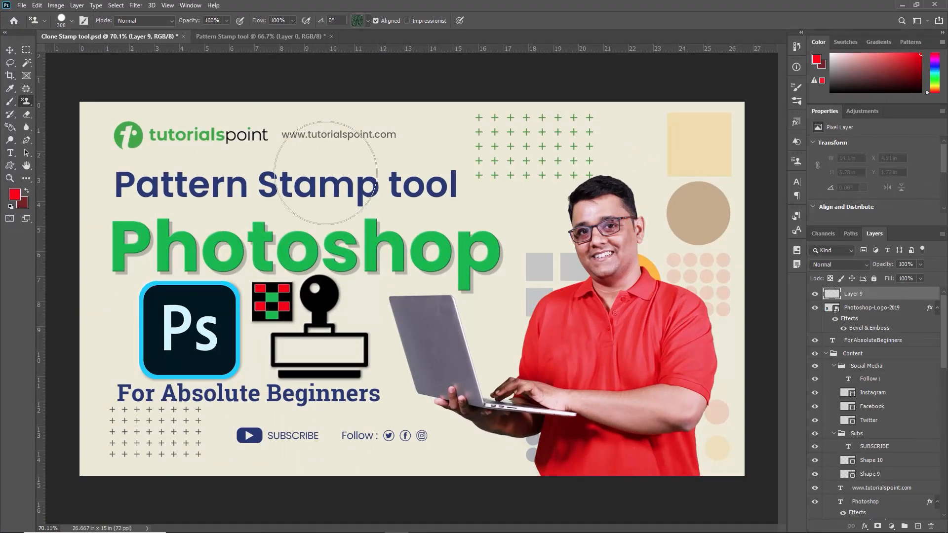
pyautogui.moveTo(327, 208)
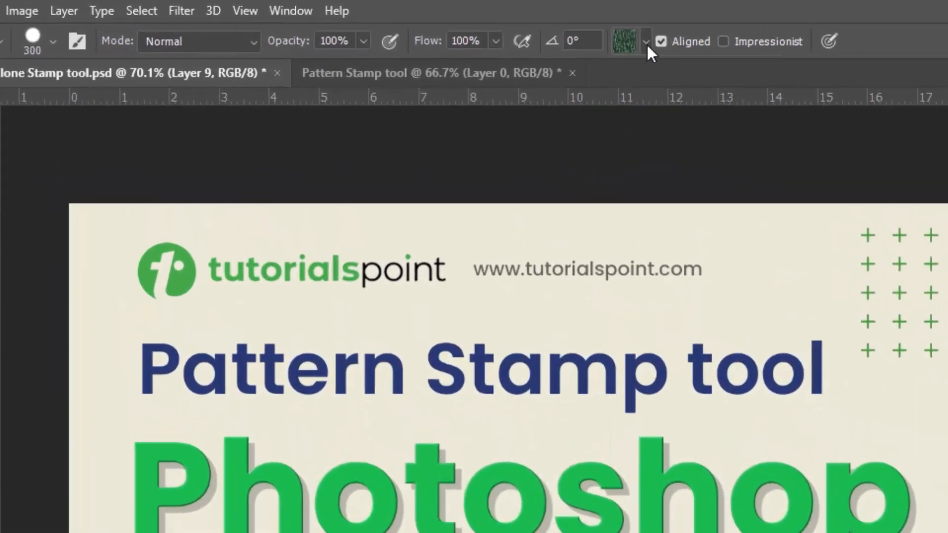
pyautogui.click(646, 42)
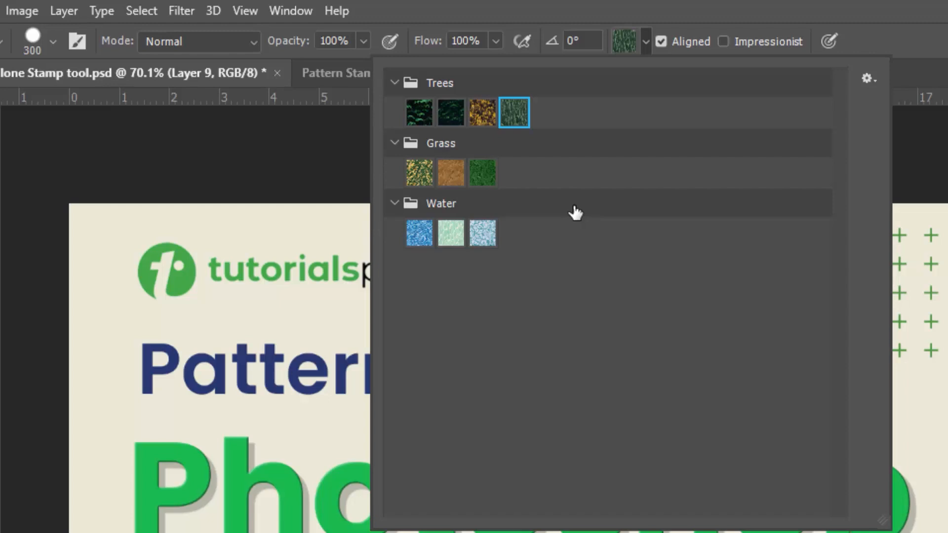
pyautogui.moveTo(473, 176)
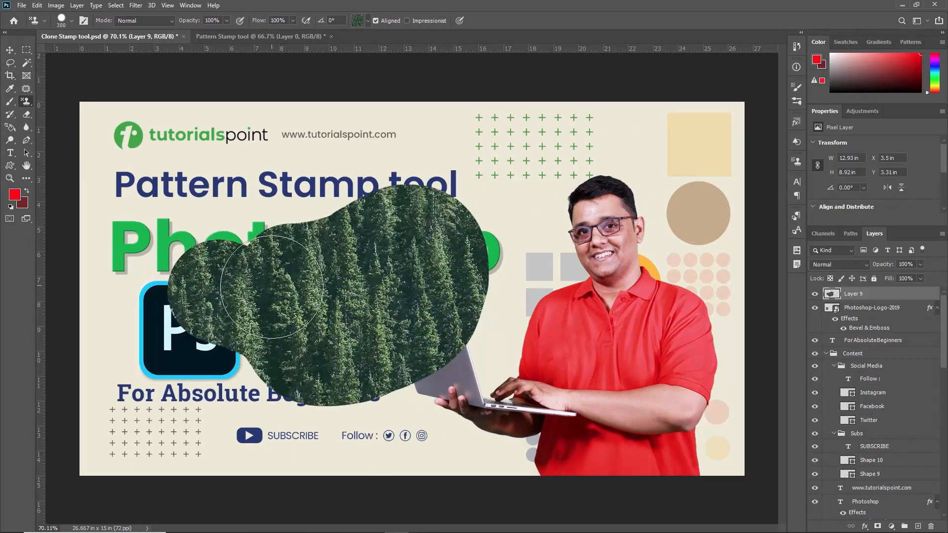
pyautogui.moveTo(296, 296)
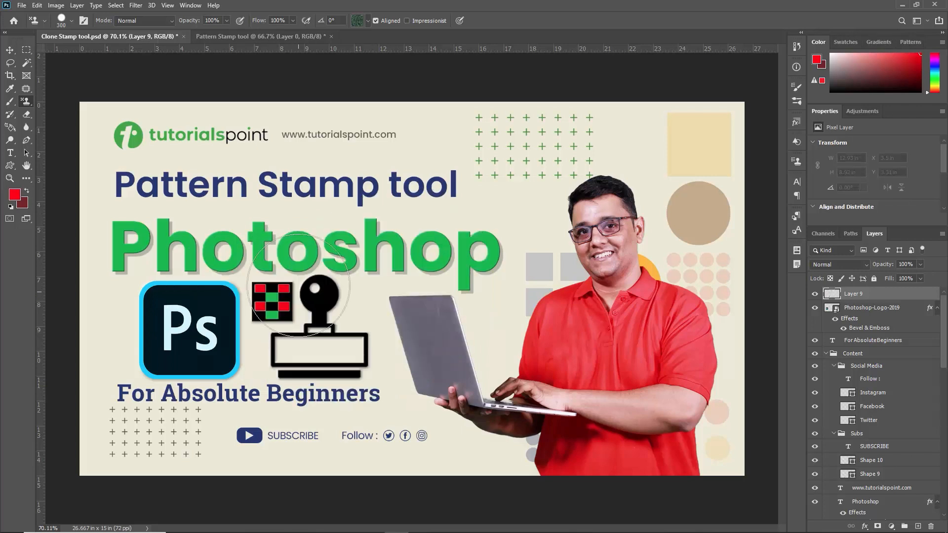
# Paint the forest tree pattern over the entire blank second document's canvas
pyautogui.click(261, 37)
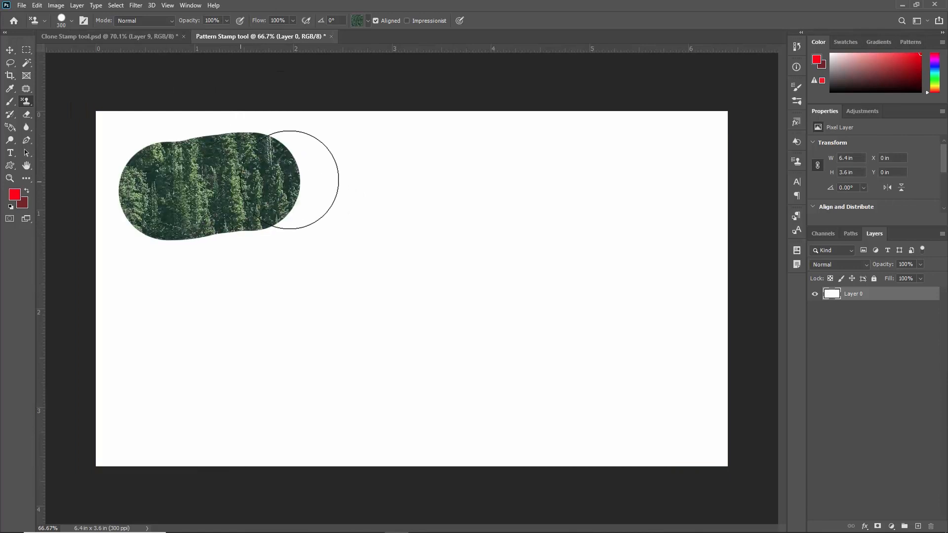
pyautogui.moveTo(290, 182); pyautogui.dragTo(151, 272)
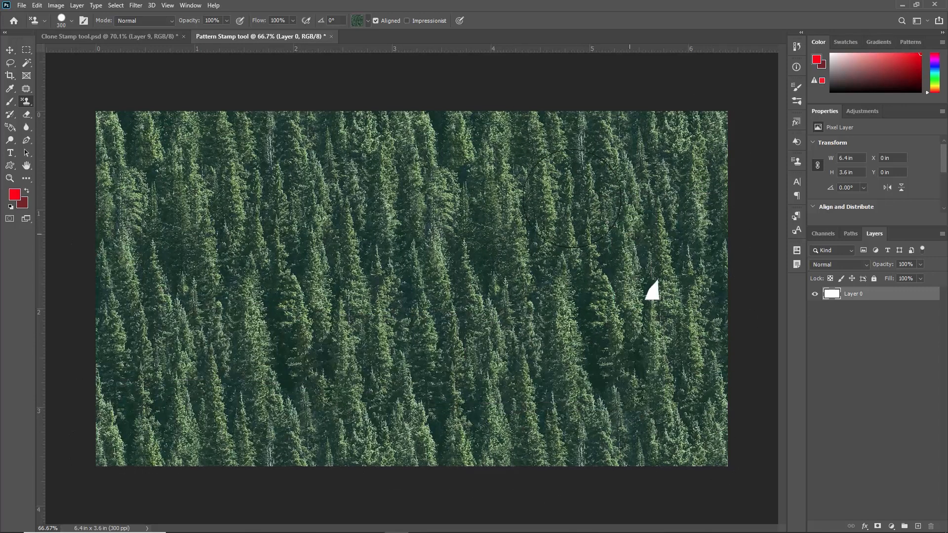
pyautogui.moveTo(689, 411)
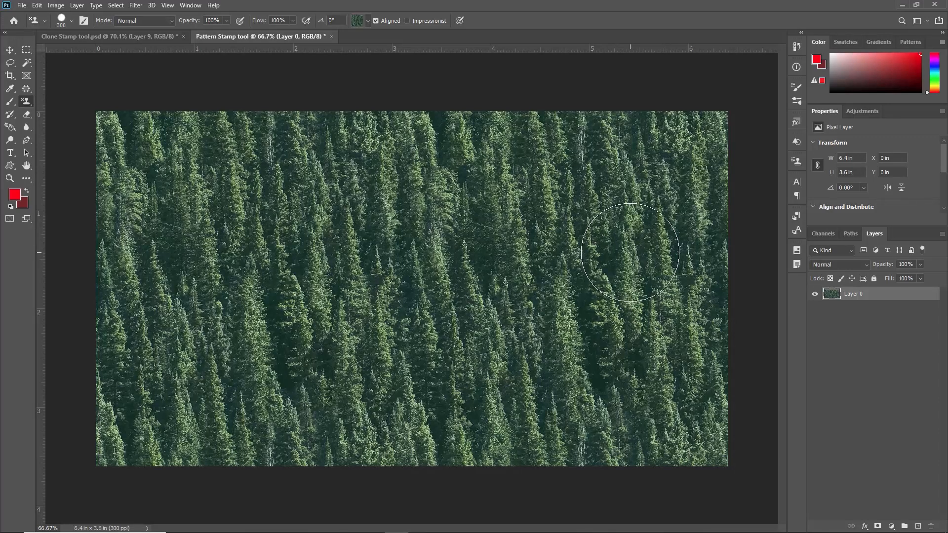
pyautogui.moveTo(410, 202)
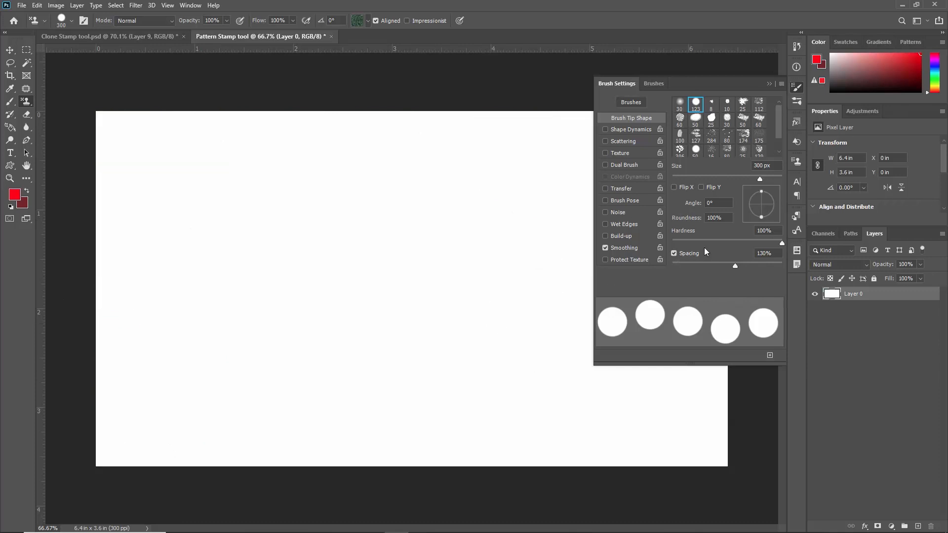
pyautogui.moveTo(718, 171)
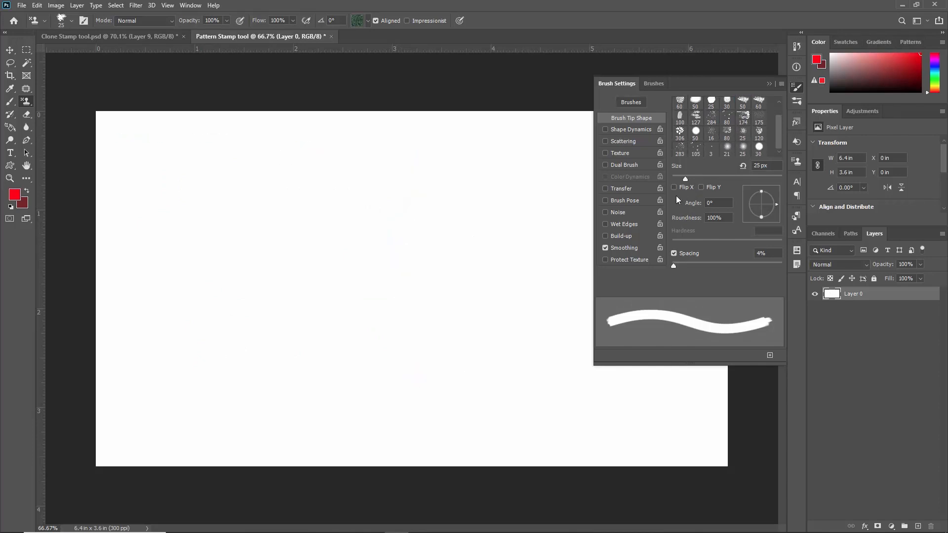
pyautogui.moveTo(701, 250)
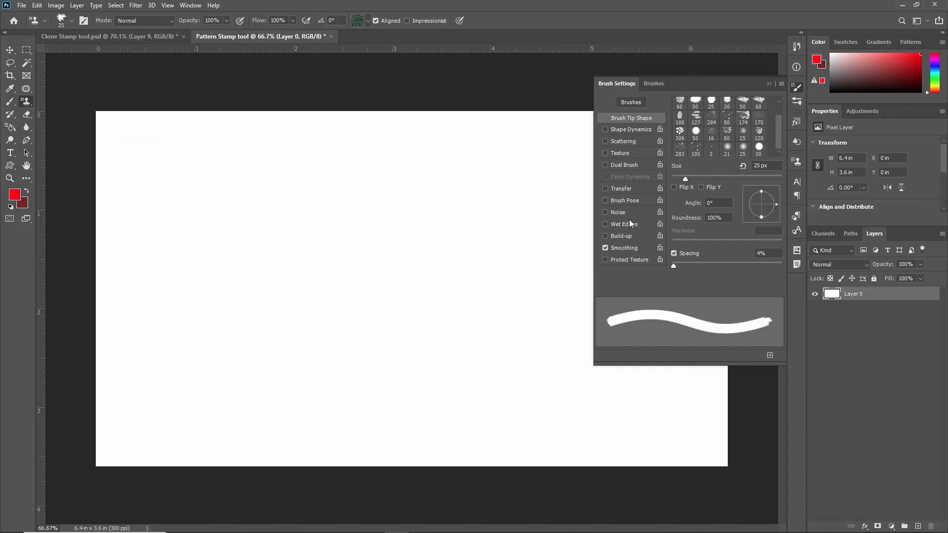
# Switch the Pattern Stamp tool to a small 25 px textured brush tip from the presets
pyautogui.click(654, 83)
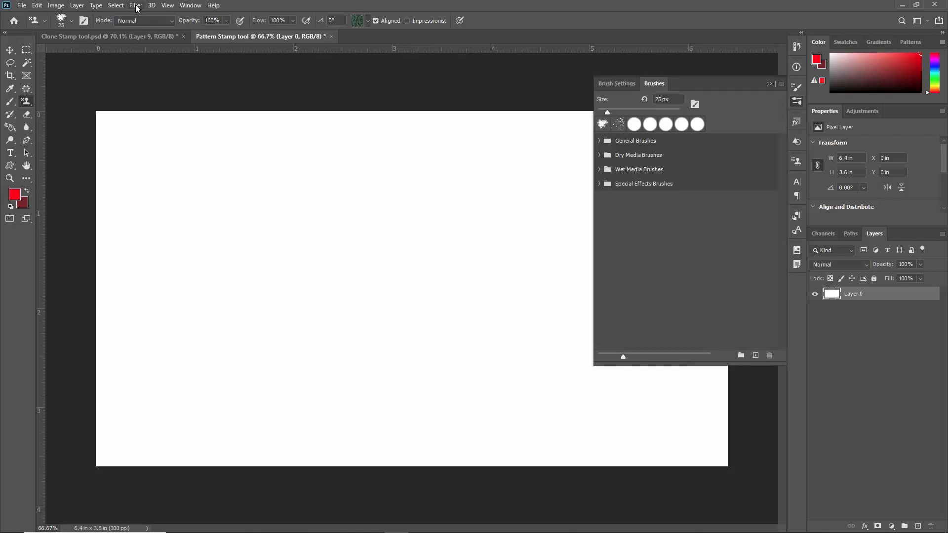
pyautogui.click(70, 20)
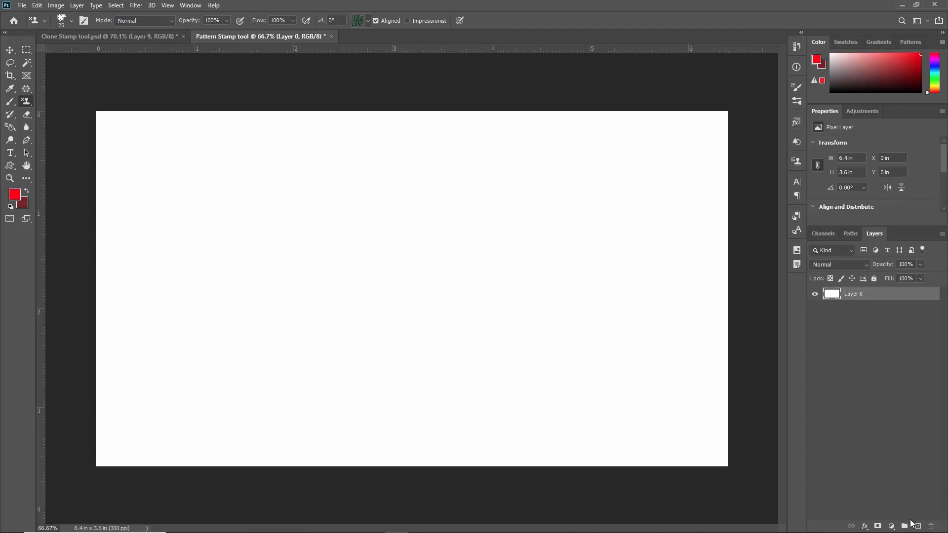
# Add a new empty transparent Layer 1 and switch to the Custom Shape Tool
pyautogui.click(906, 525)
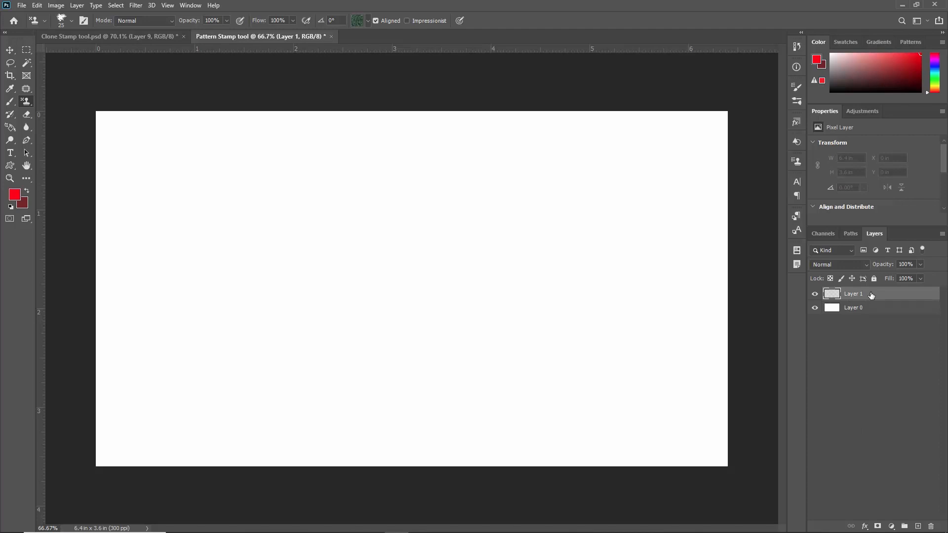
pyautogui.moveTo(914, 319)
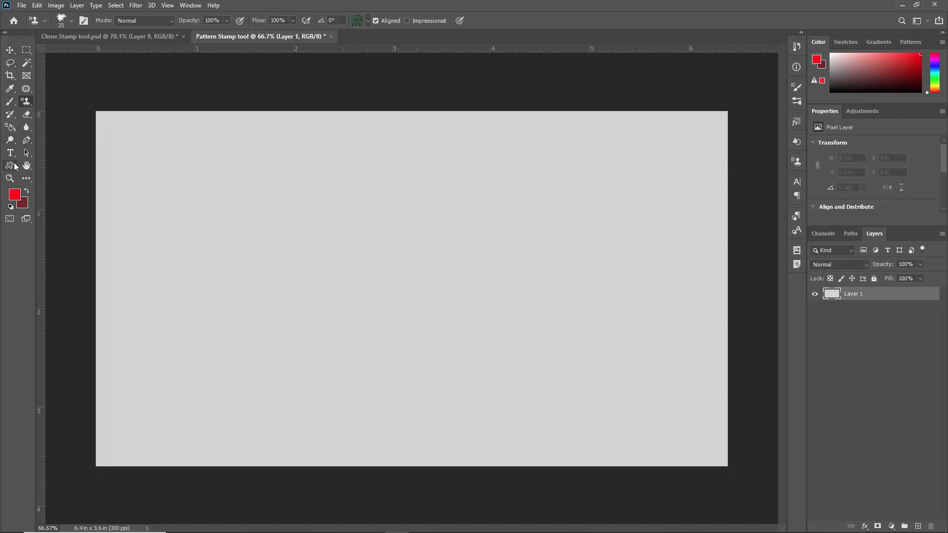
pyautogui.click(10, 164)
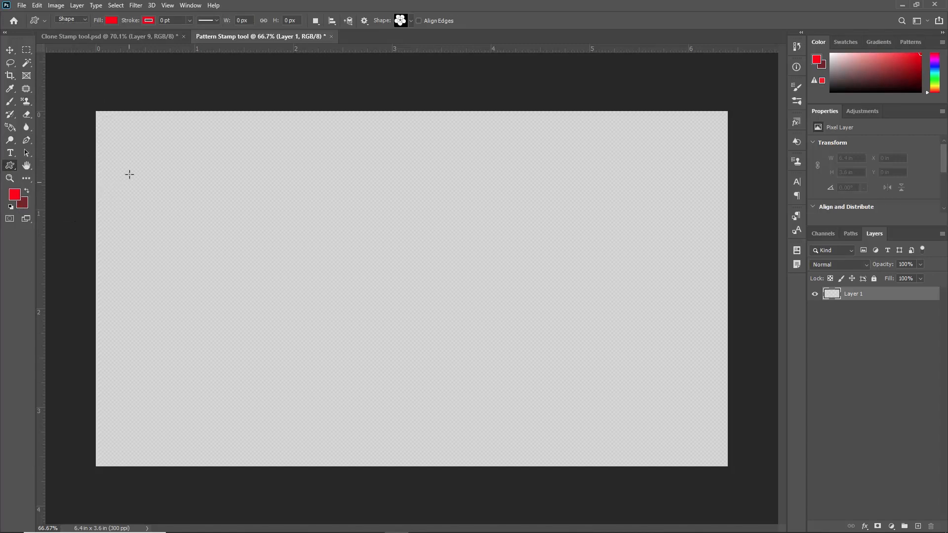
pyautogui.moveTo(389, 110)
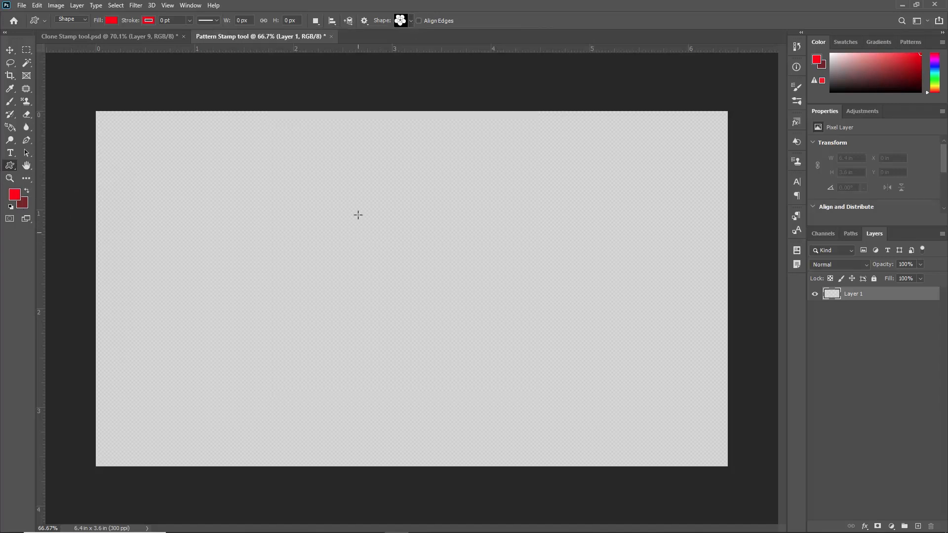
# Draw the red flower custom shape mid-canvas and nudge it slightly lower
pyautogui.moveTo(230, 118); pyautogui.dragTo(390, 305)
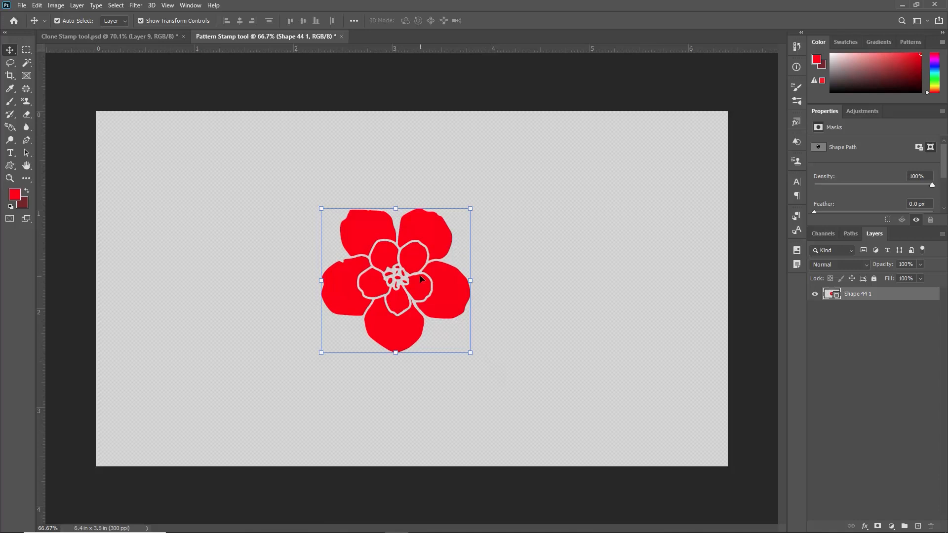
pyautogui.moveTo(420, 279); pyautogui.dragTo(428, 312)
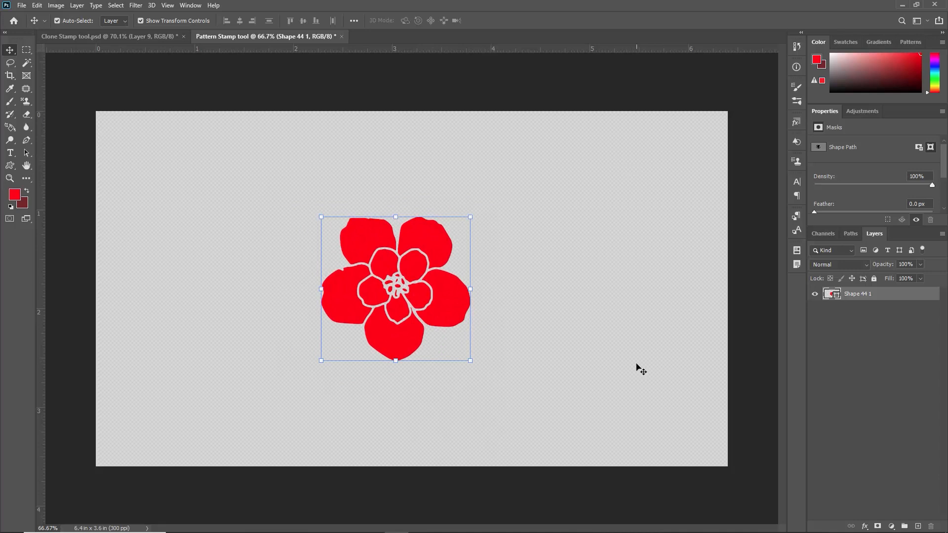
pyautogui.moveTo(538, 172)
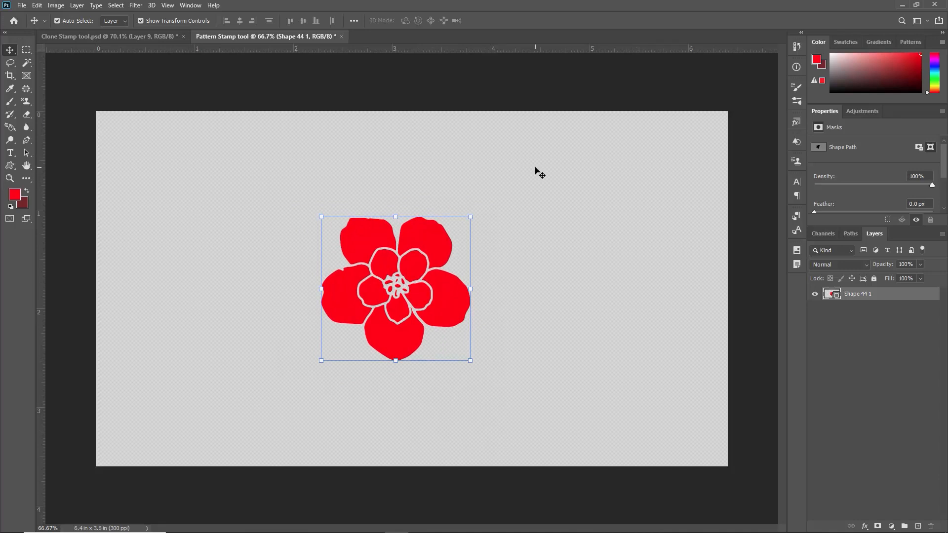
pyautogui.moveTo(313, 166)
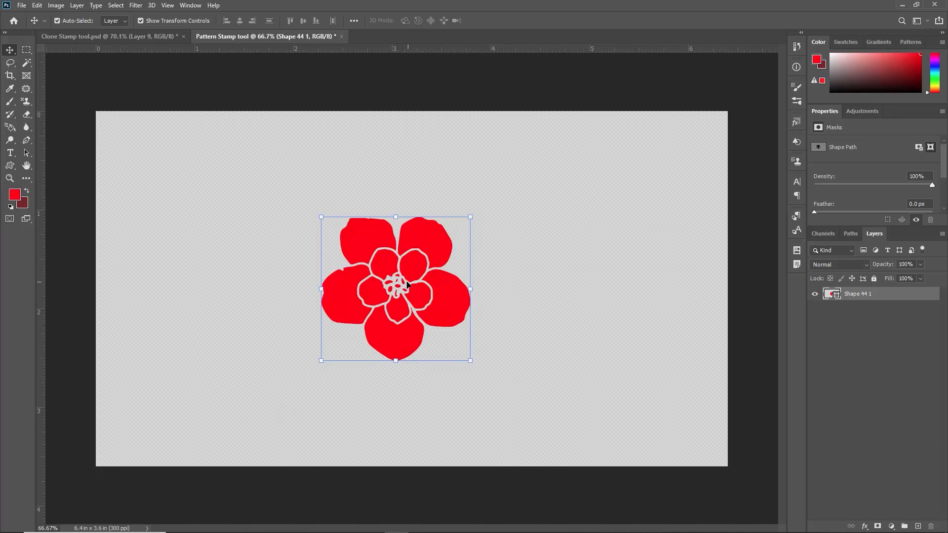
# Trim the canvas via Image > Trim using Top Left Pixel Color on all sides
pyautogui.click(55, 5)
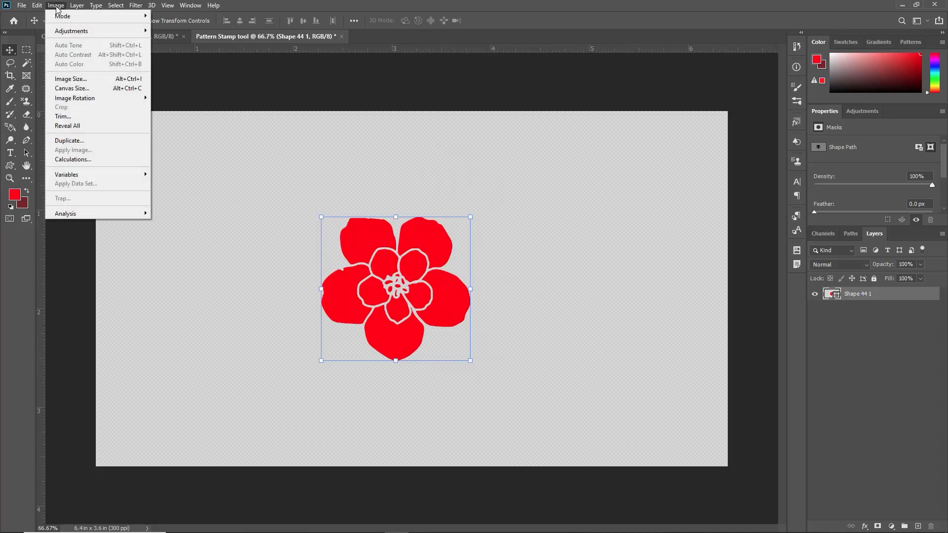
pyautogui.moveTo(63, 117)
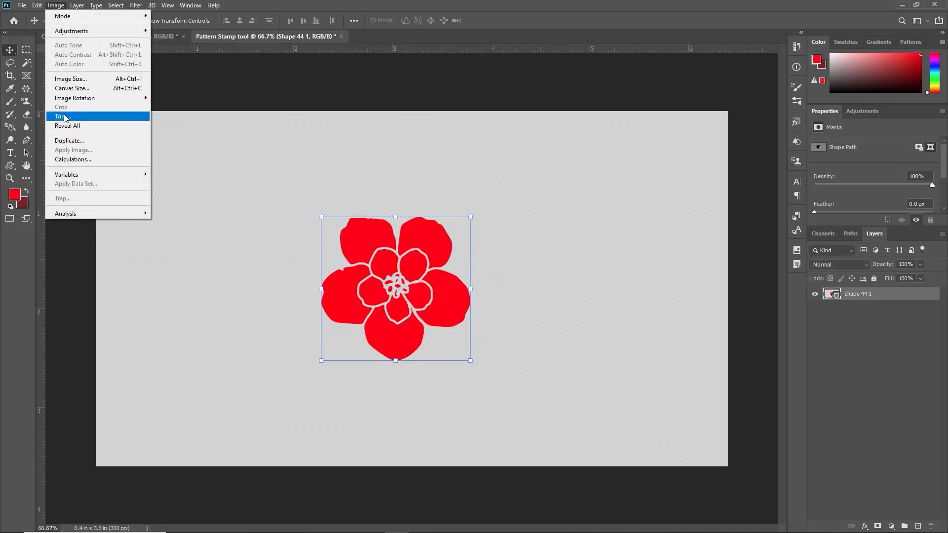
pyautogui.click(62, 117)
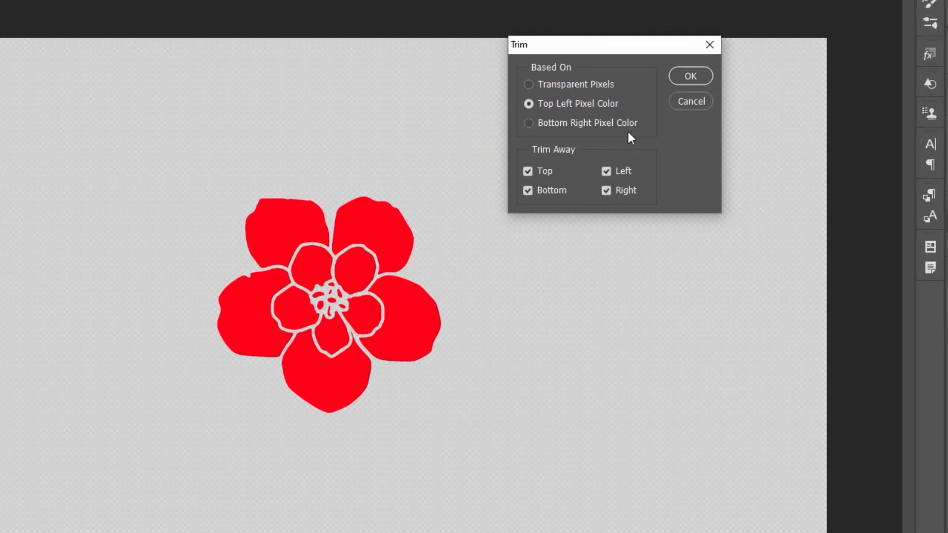
pyautogui.moveTo(590, 126)
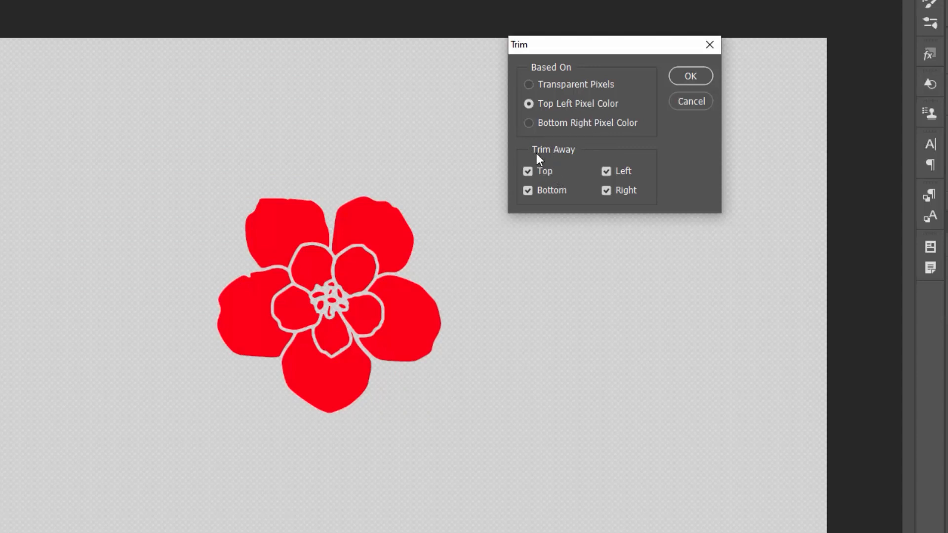
pyautogui.moveTo(617, 183)
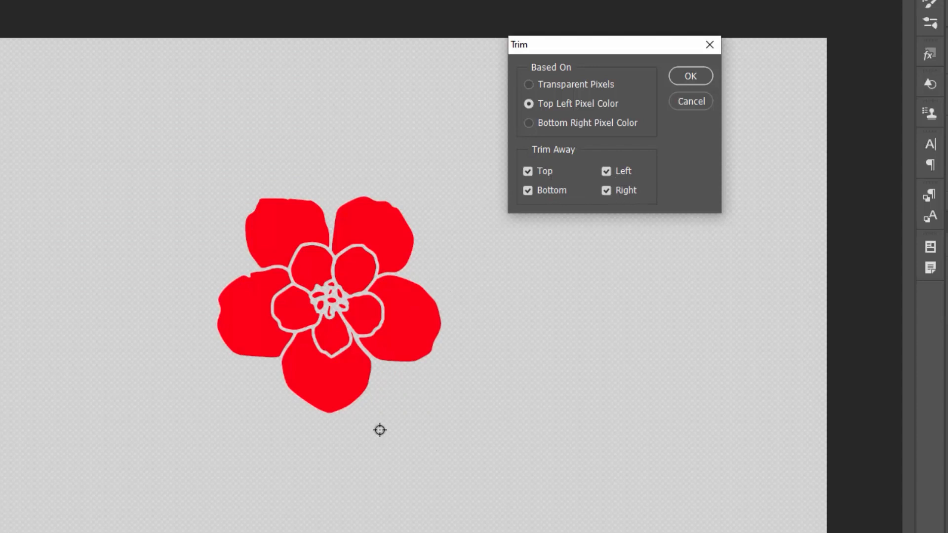
pyautogui.moveTo(421, 169)
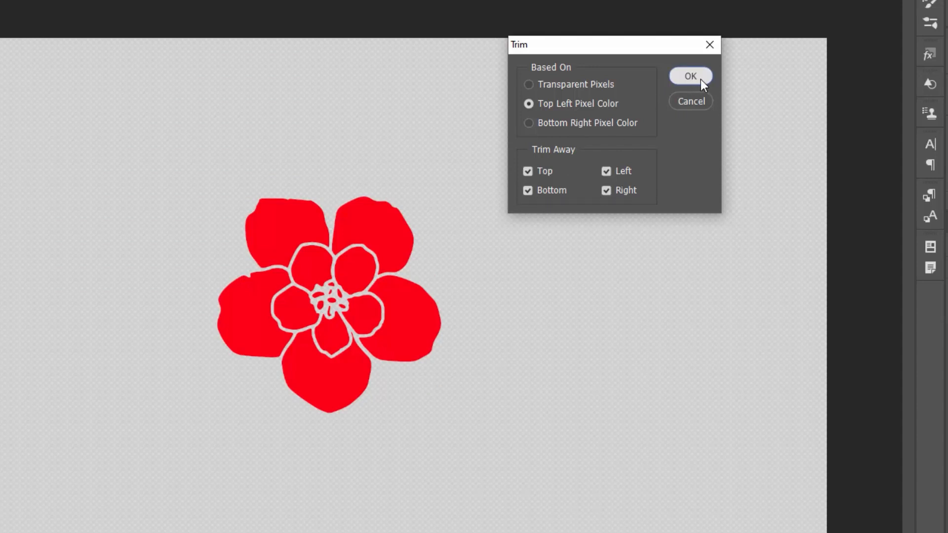
pyautogui.click(690, 76)
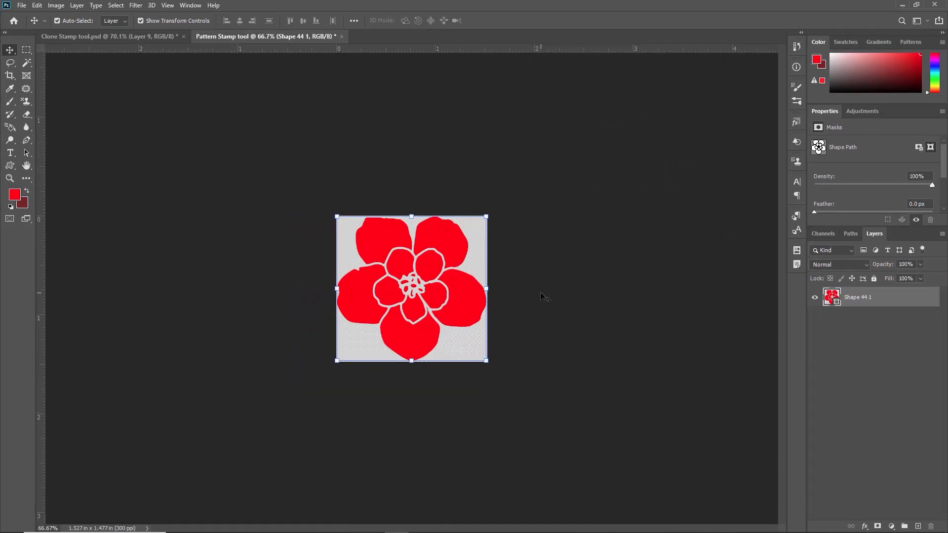
pyautogui.moveTo(338, 242)
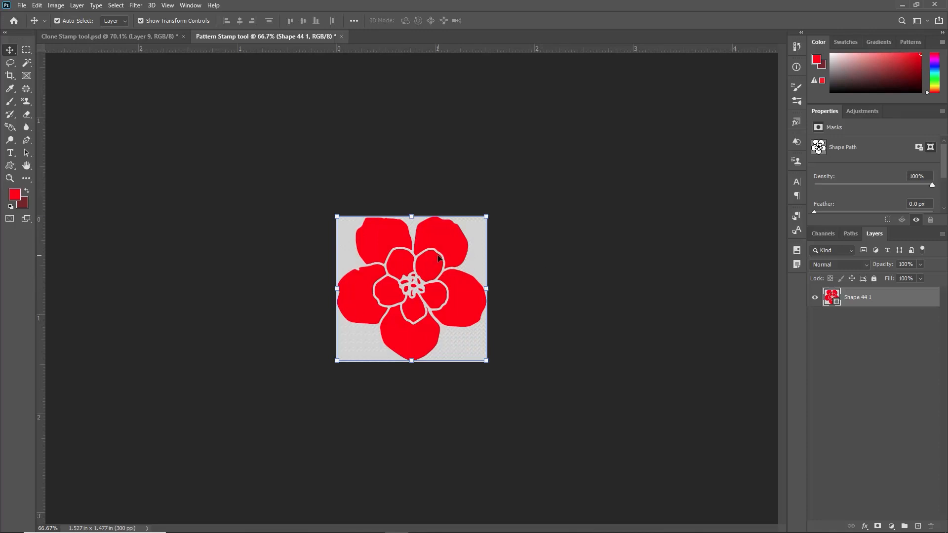
pyautogui.moveTo(438, 284)
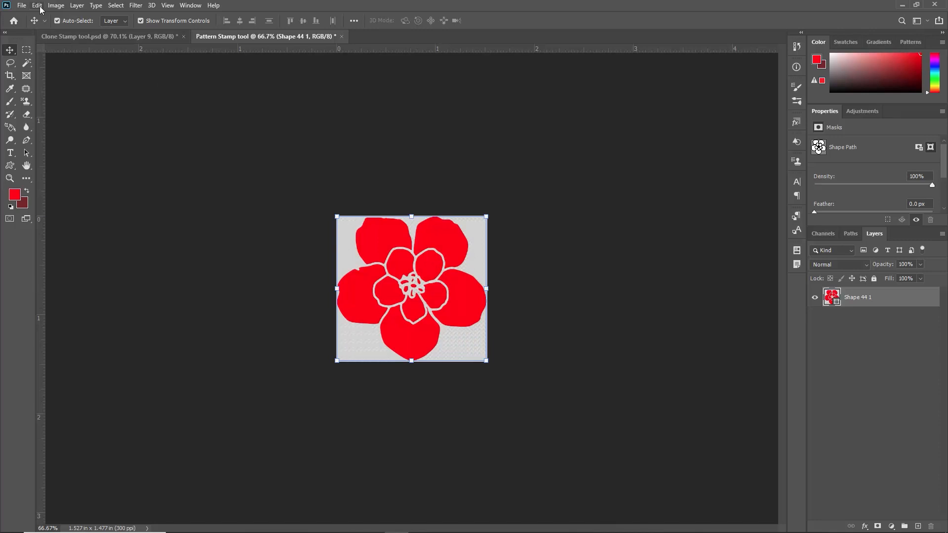
# Define the flower as a pattern named 'TP - Pattern Stamp tool example' via Edit > Define Pattern
pyautogui.click(37, 6)
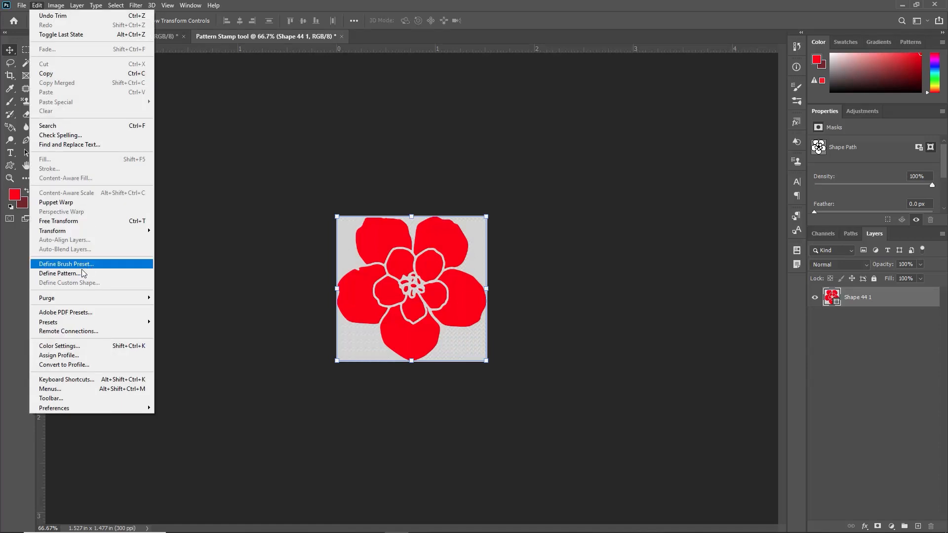
pyautogui.moveTo(59, 273)
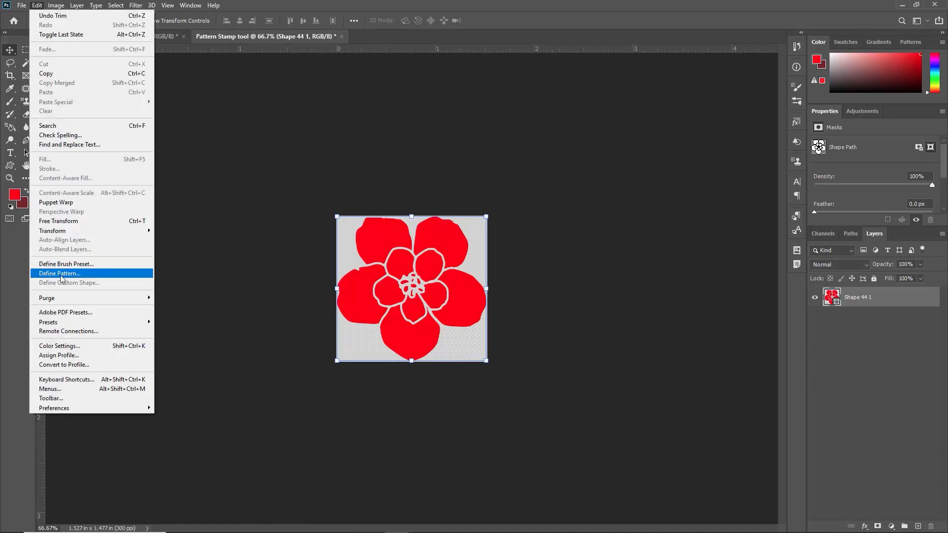
pyautogui.click(59, 273)
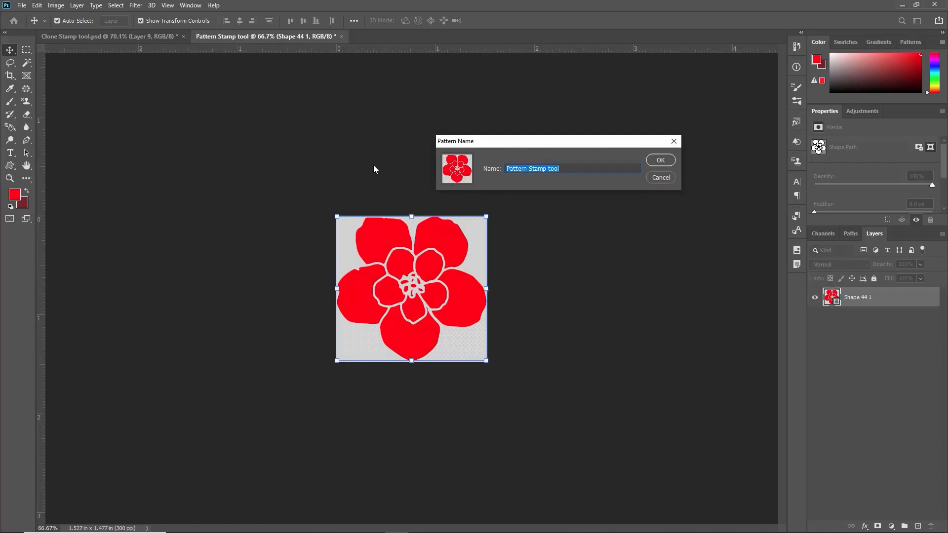
pyautogui.write('TP -')
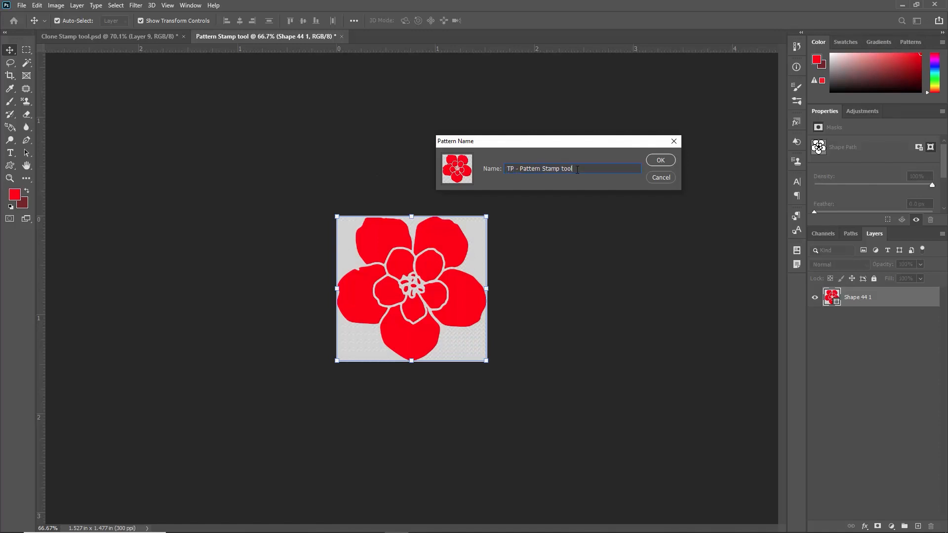
pyautogui.write('example')
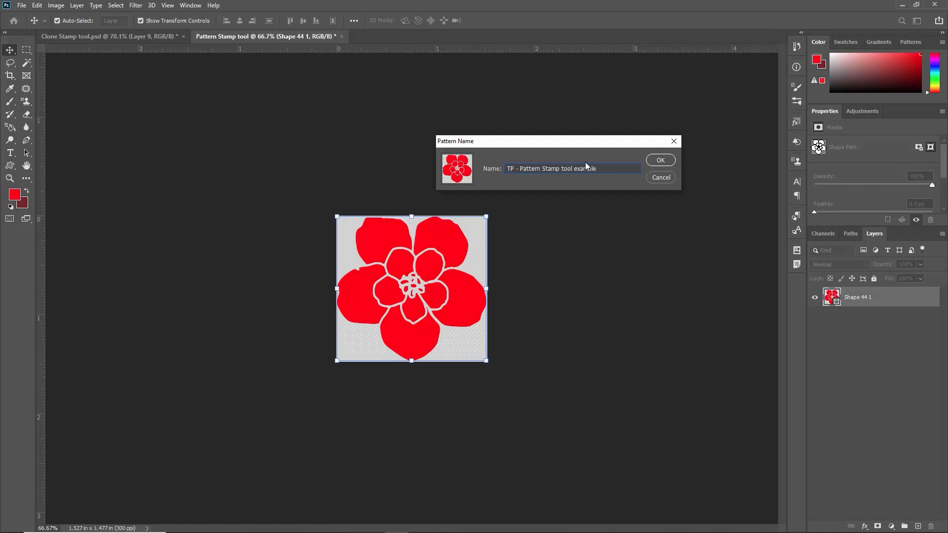
pyautogui.click(660, 160)
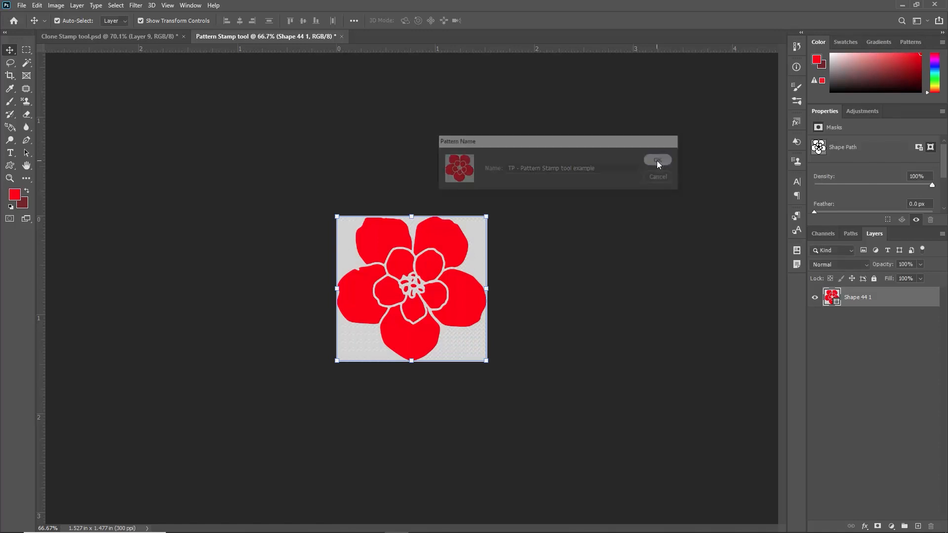
pyautogui.click(658, 160)
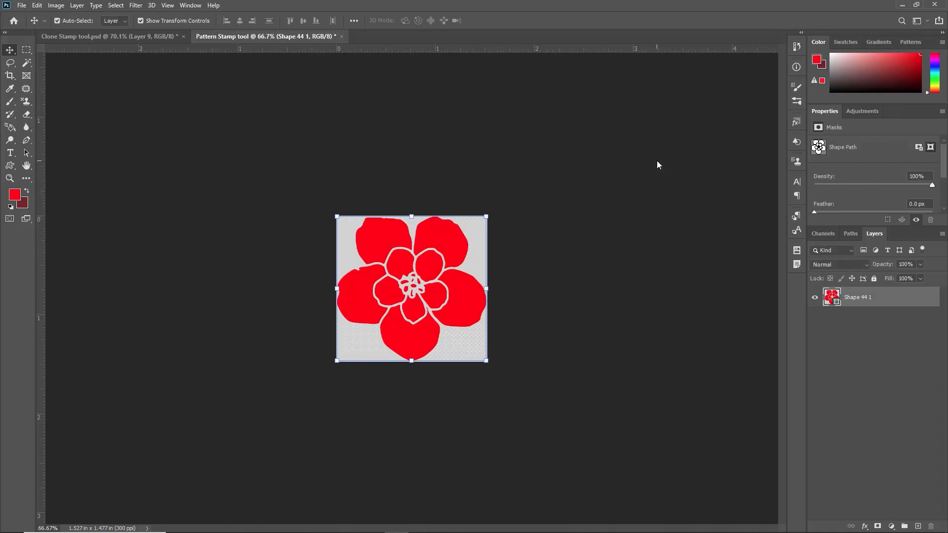
pyautogui.moveTo(657, 165)
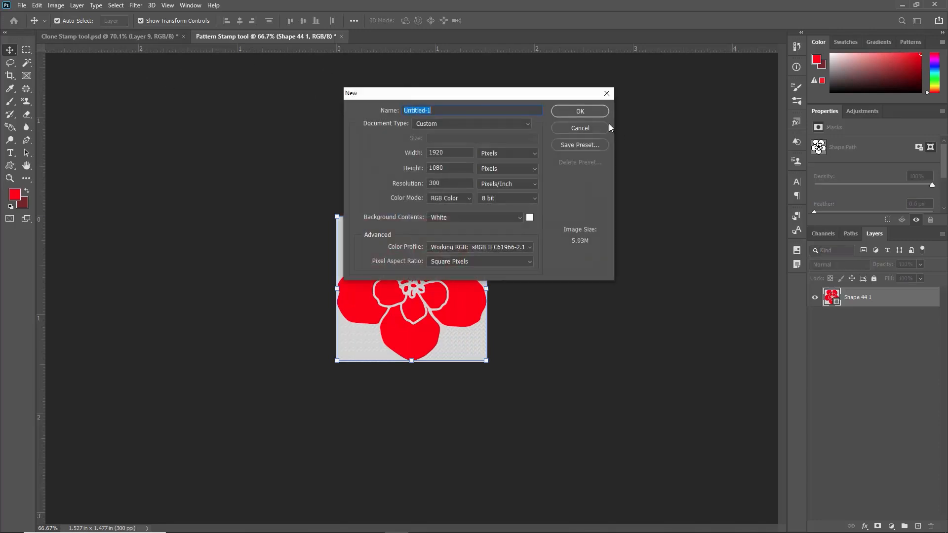
# Create the new white 1920x1080 canvas and choose the flower pattern for the Pattern Stamp Tool
pyautogui.click(578, 112)
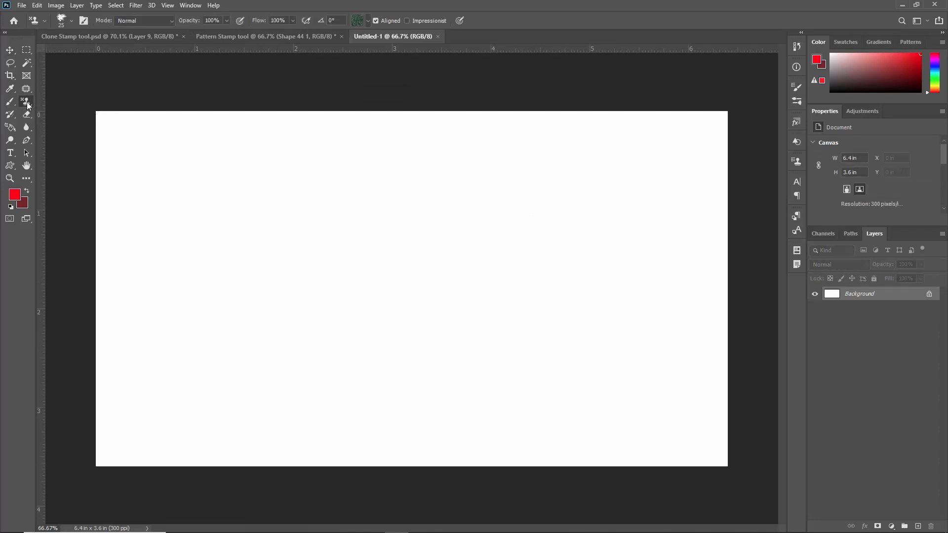
pyautogui.click(10, 101)
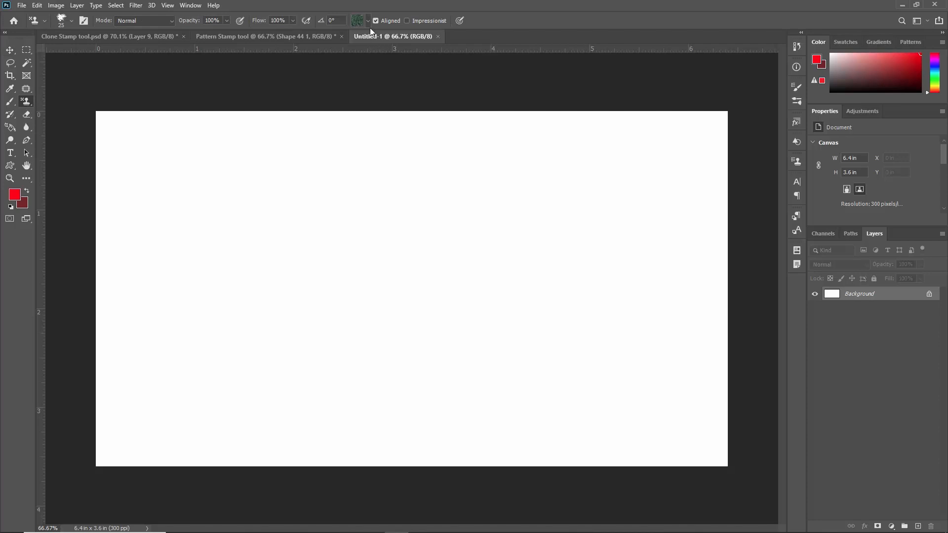
pyautogui.click(367, 20)
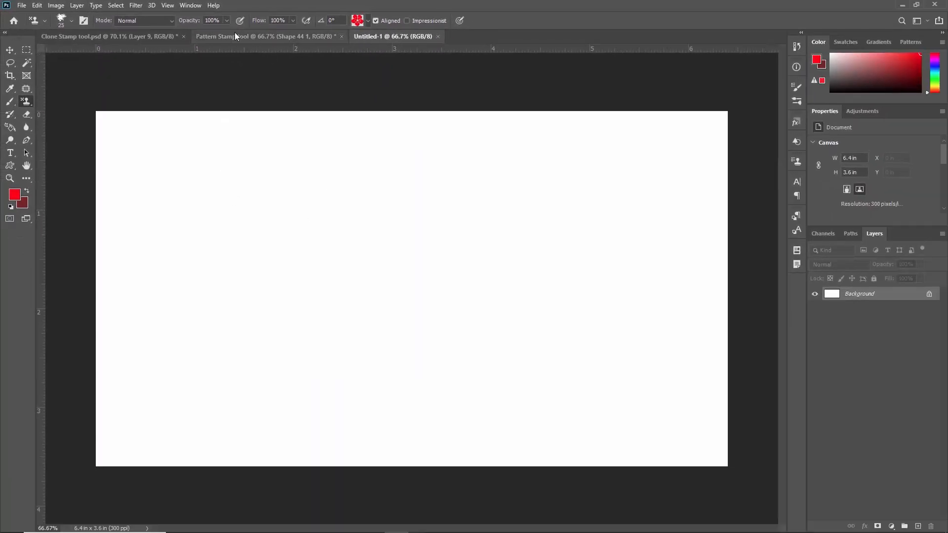
# Pick the hard-edged round brush tip from the tool's brush presets
pyautogui.click(69, 20)
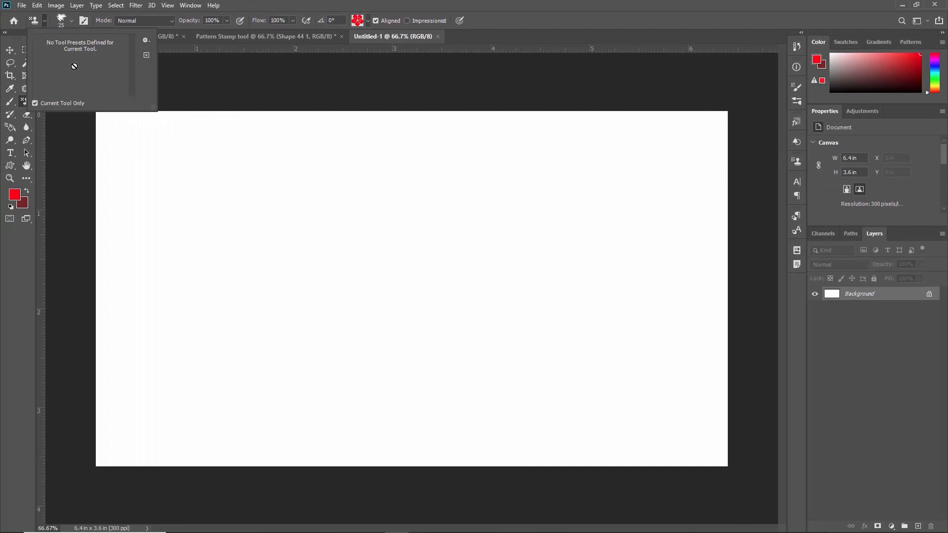
pyautogui.click(69, 20)
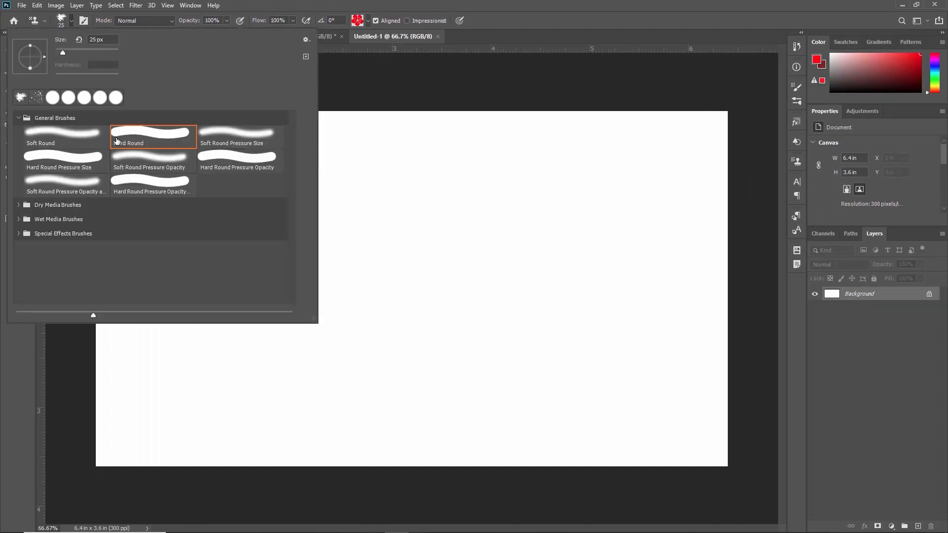
pyautogui.click(160, 172)
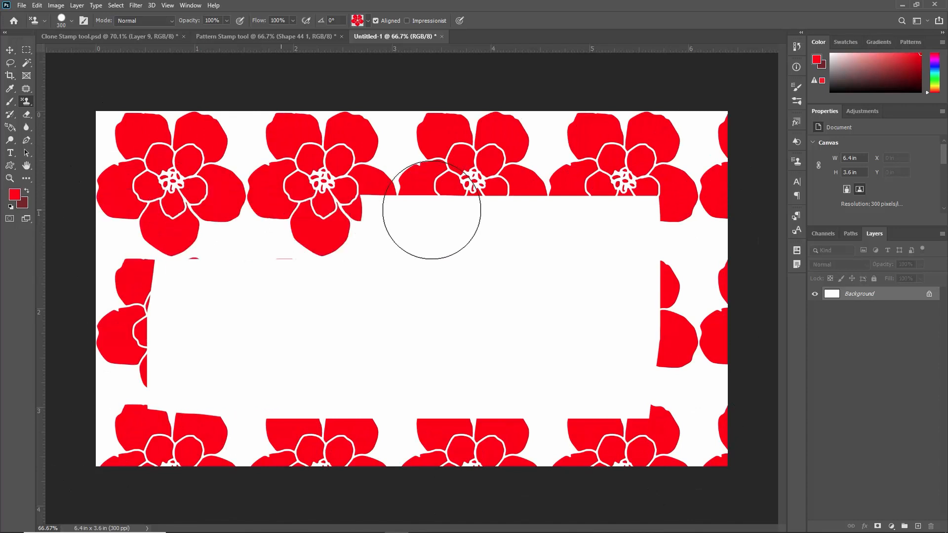
pyautogui.moveTo(430, 212); pyautogui.dragTo(368, 263)
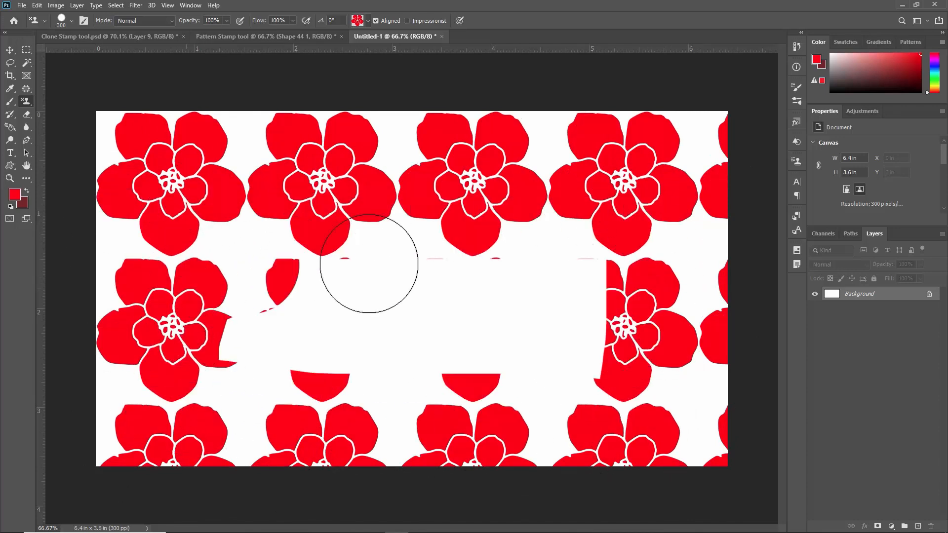
pyautogui.moveTo(368, 265); pyautogui.dragTo(607, 244)
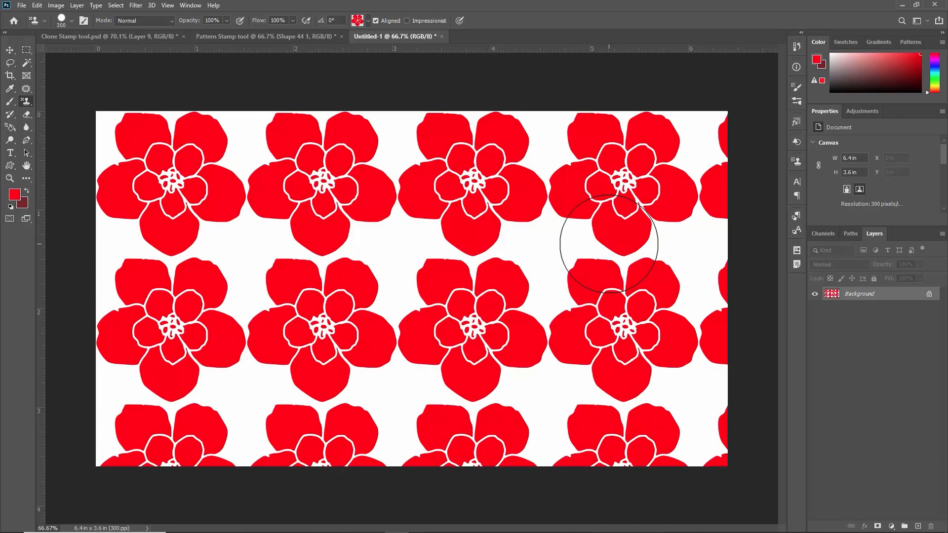
pyautogui.moveTo(508, 233)
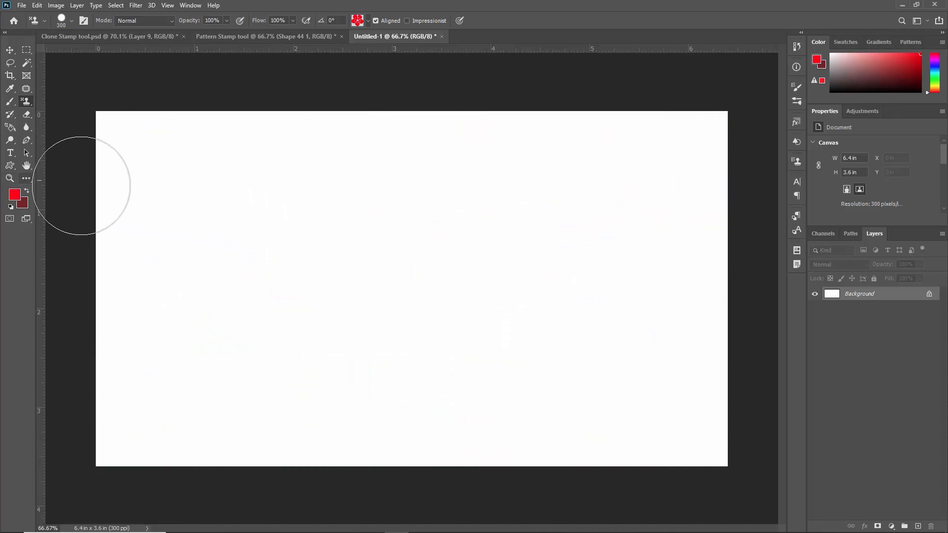
pyautogui.moveTo(211, 193)
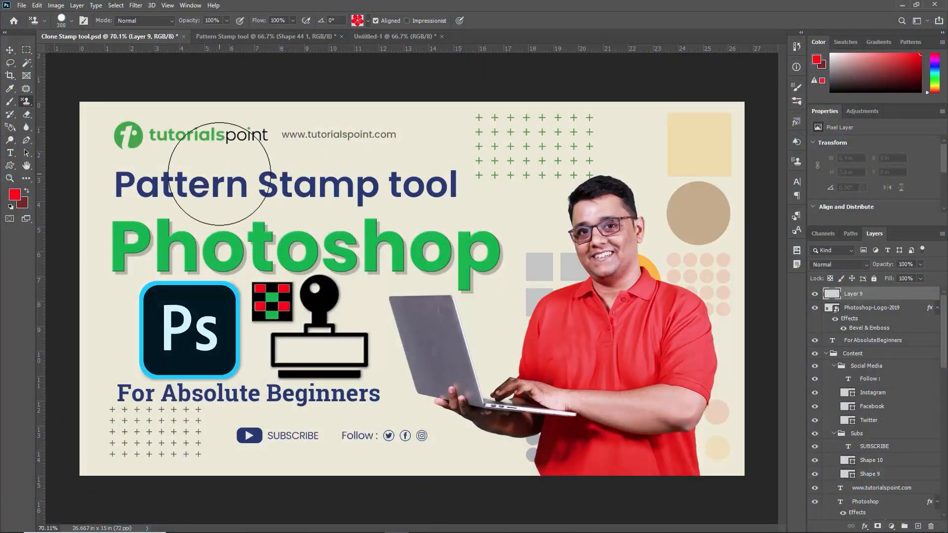
pyautogui.moveTo(242, 169)
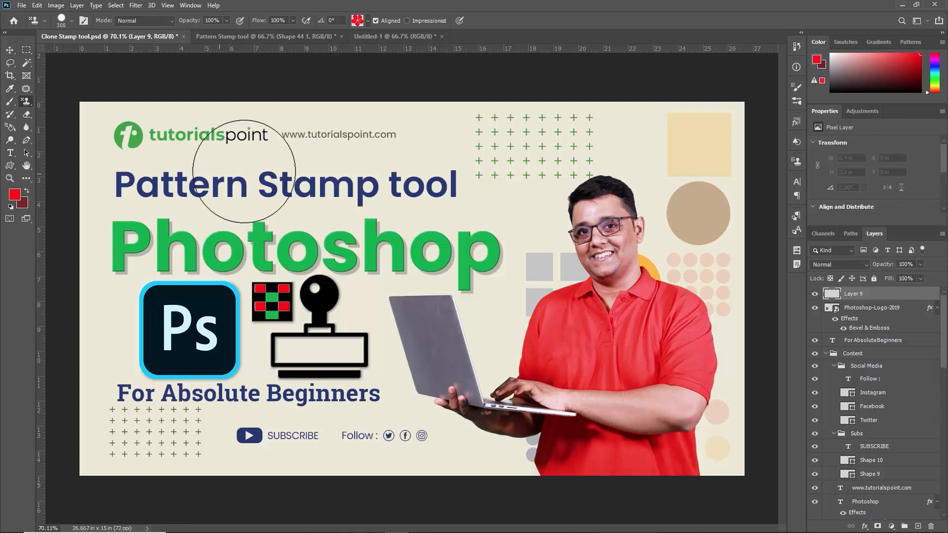
pyautogui.moveTo(217, 202)
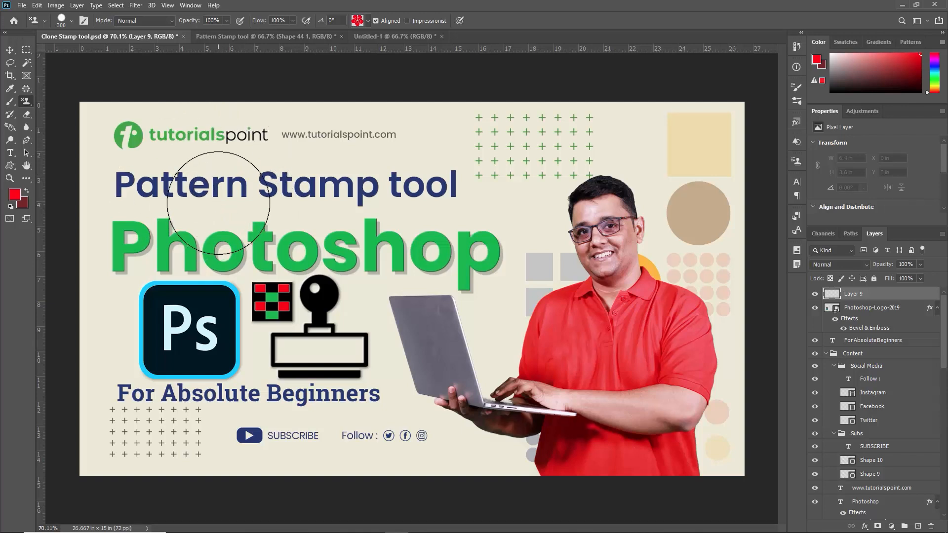
pyautogui.moveTo(222, 196)
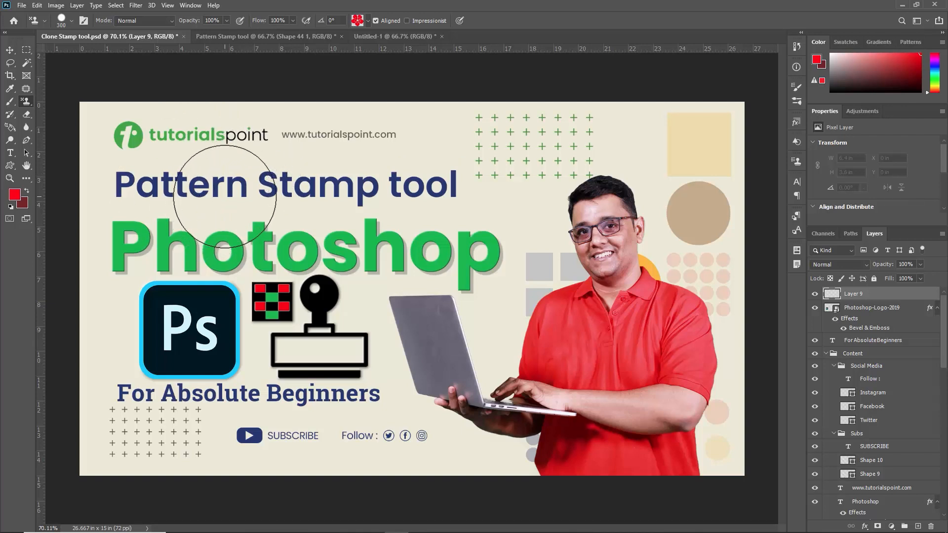